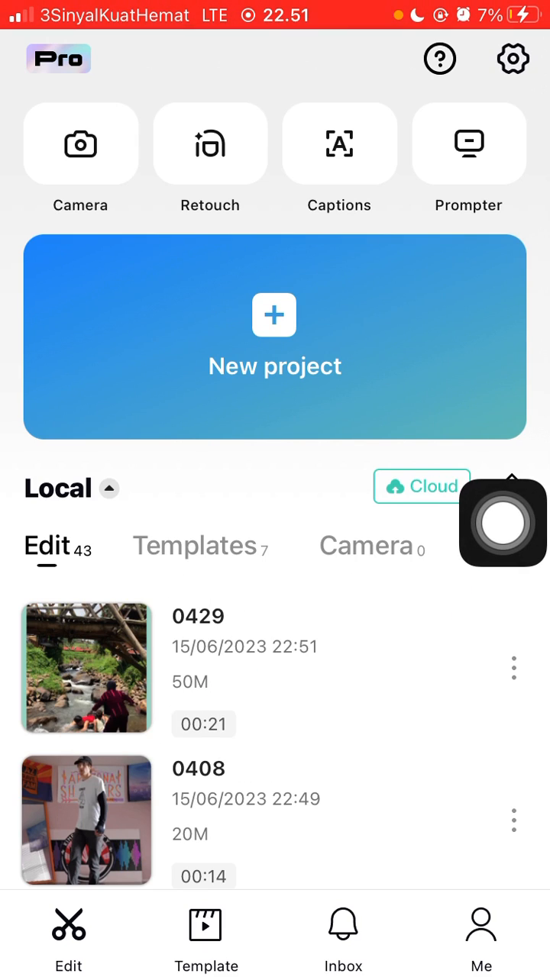
# Open the 0429 river video project from the Local Edit list into the editor
pyautogui.click(84, 669)
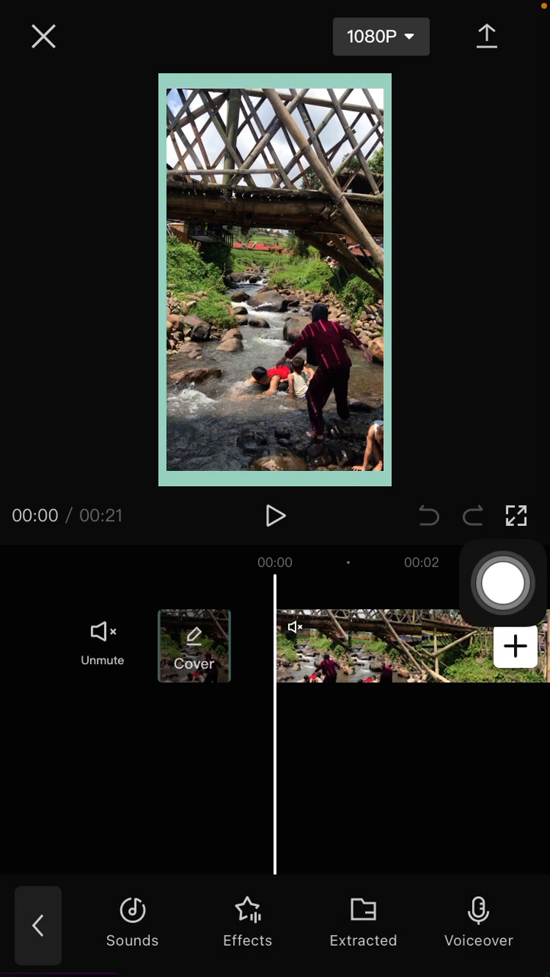
# From the Sounds library, add 'Sound of waves' as an audio track beneath the river clip
pyautogui.click(131, 924)
pyautogui.write('Waves')
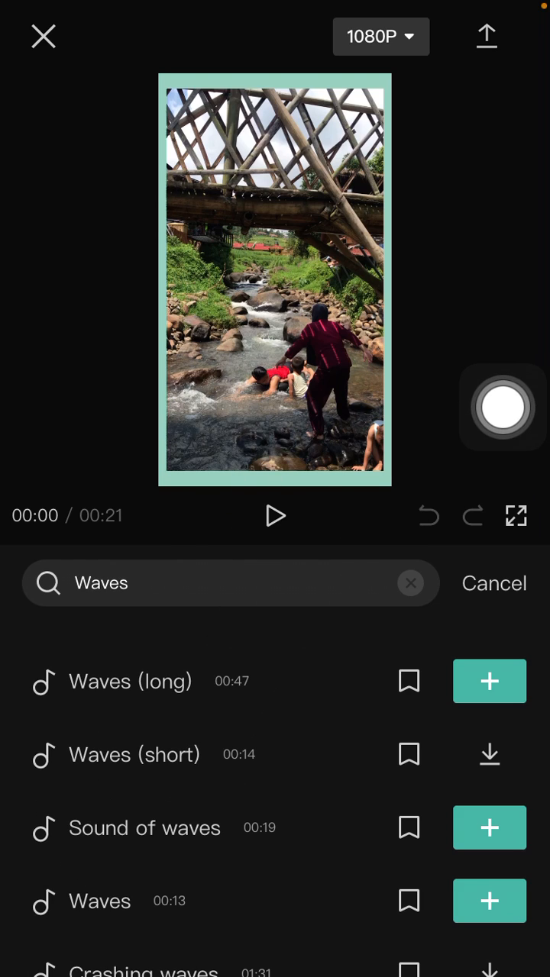
pyautogui.scroll(-3)
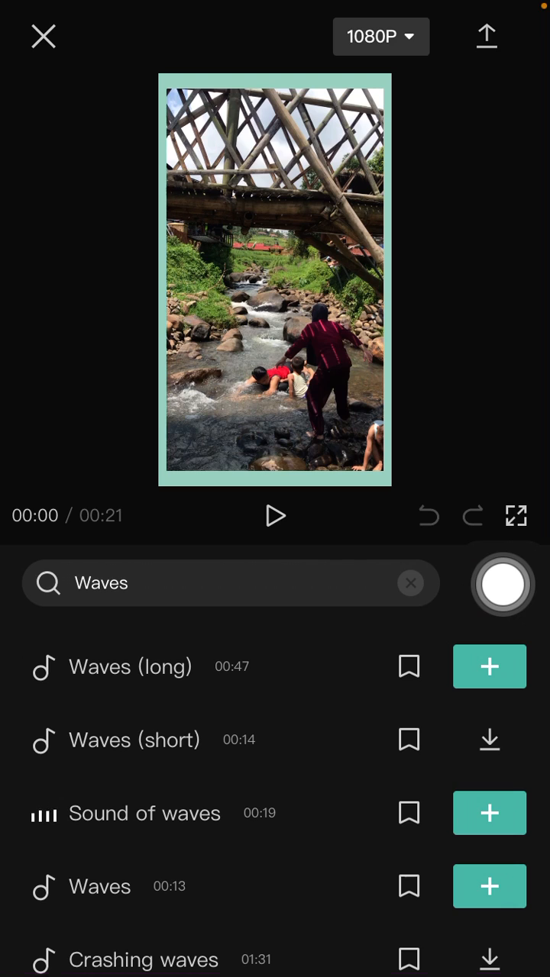
pyautogui.click(485, 816)
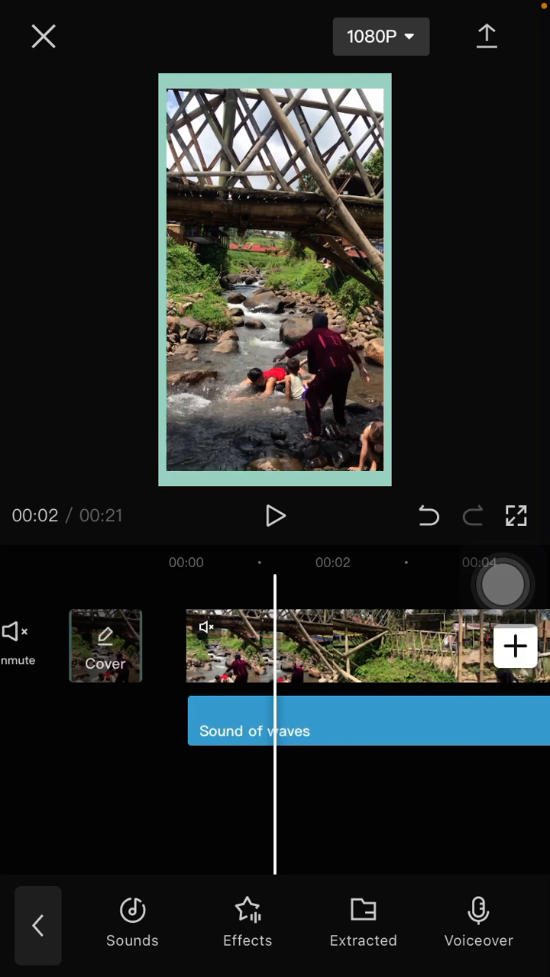